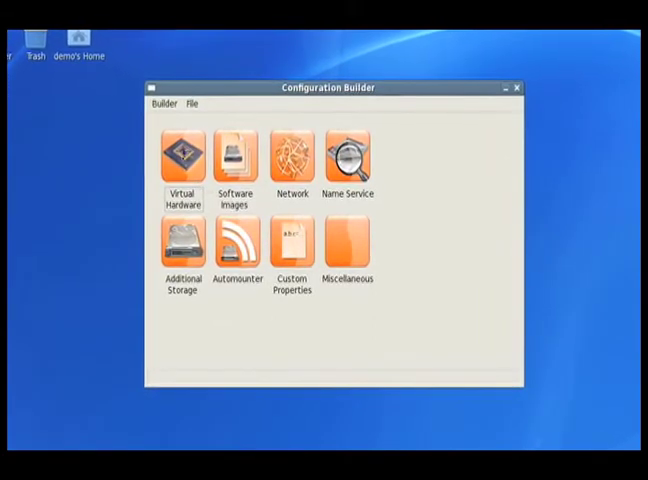
Step: Set the vm1 virtual hardware swap size to 259 MB and choose a copy-up space size
double_click(182, 155)
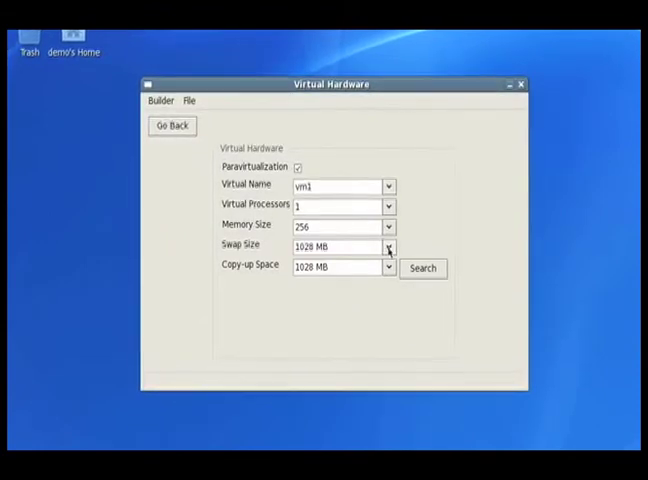
left_click(388, 246)
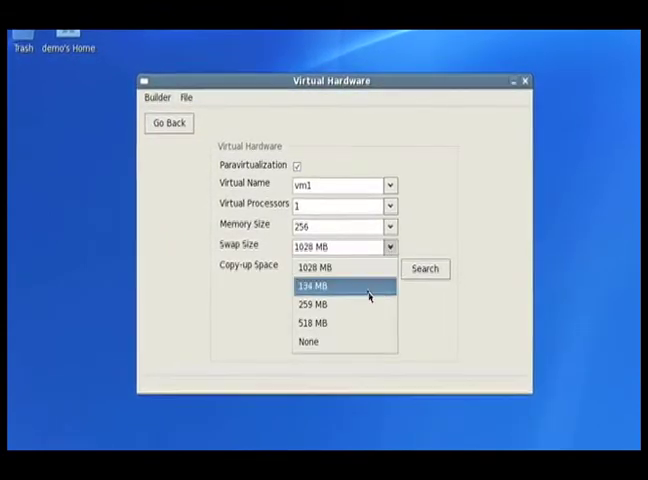
left_click(313, 305)
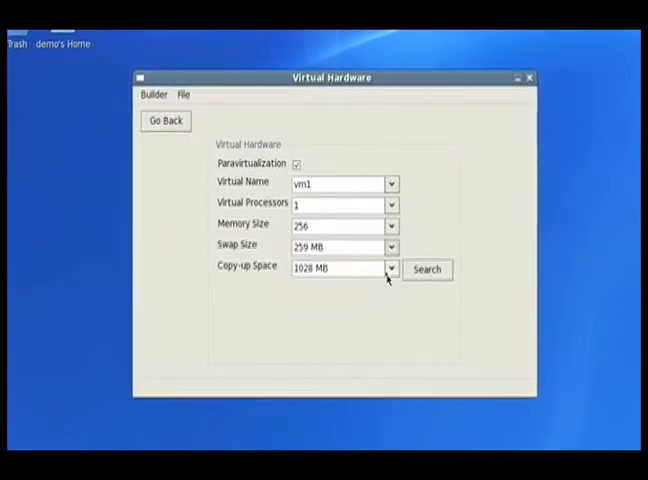
left_click(389, 269)
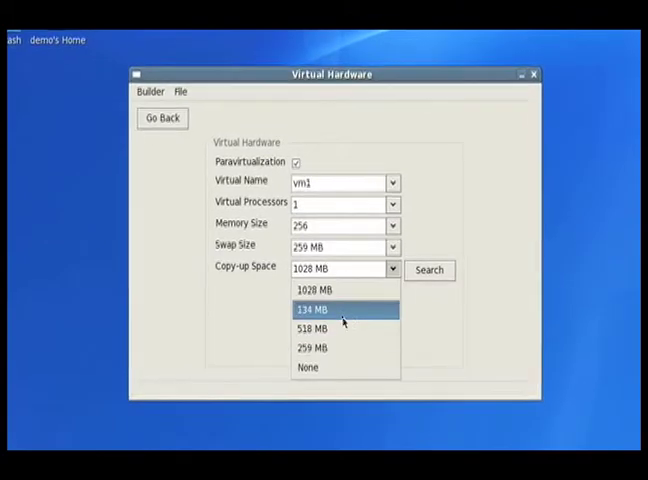
left_click(313, 309)
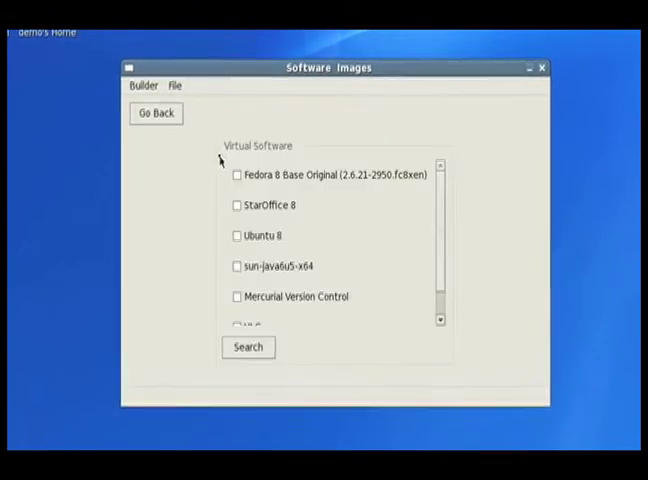
Step: Tick Fedora 8 Base Original in the software images list
left_click(231, 174)
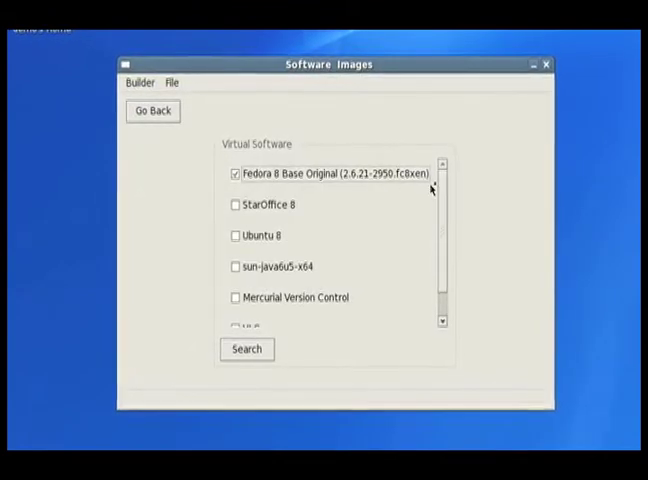
scroll("down", 3)
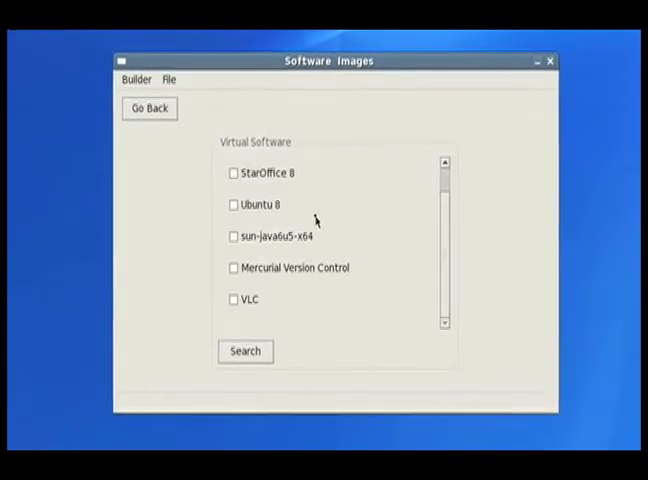
left_click(231, 236)
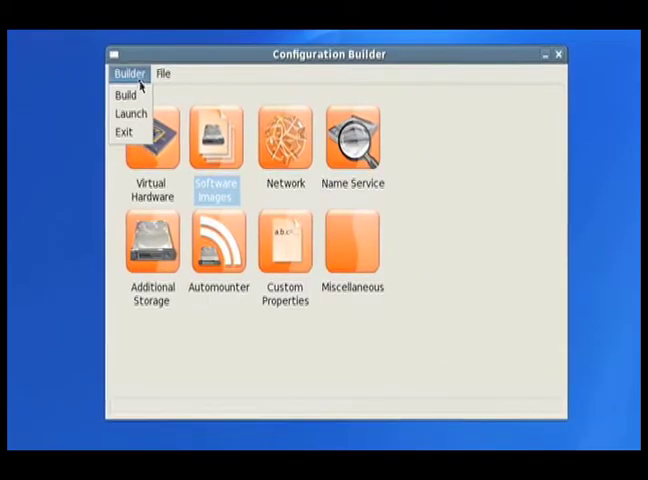
Step: Build vm1, then check the kernel (2.6.21-2950.fc8xen) and java -version in the console
left_click(121, 95)
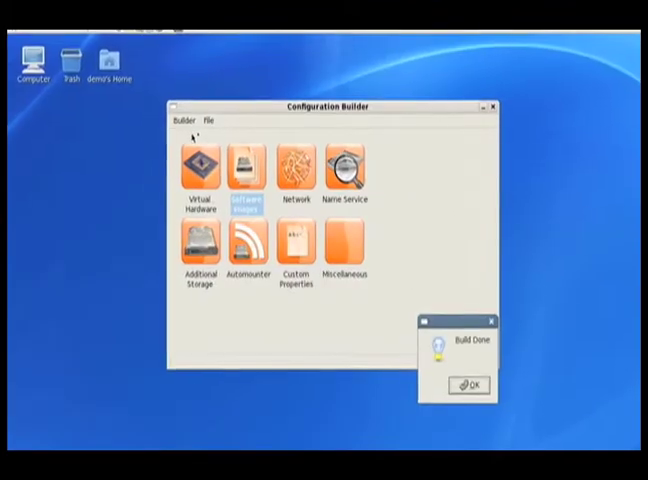
left_click(467, 384)
type("un")
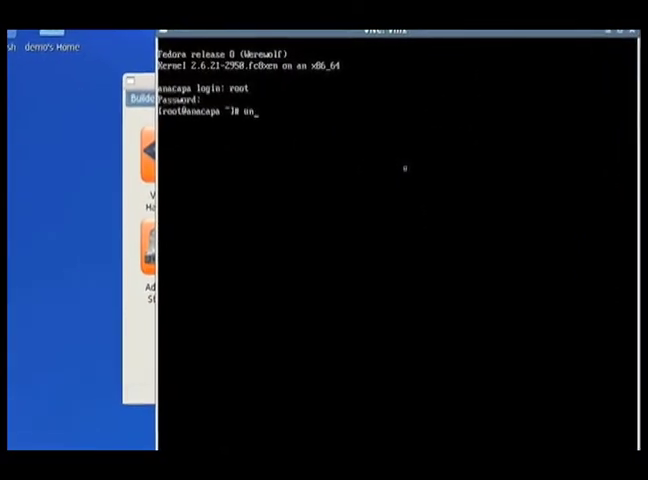
type("ame -a")
key("Return")
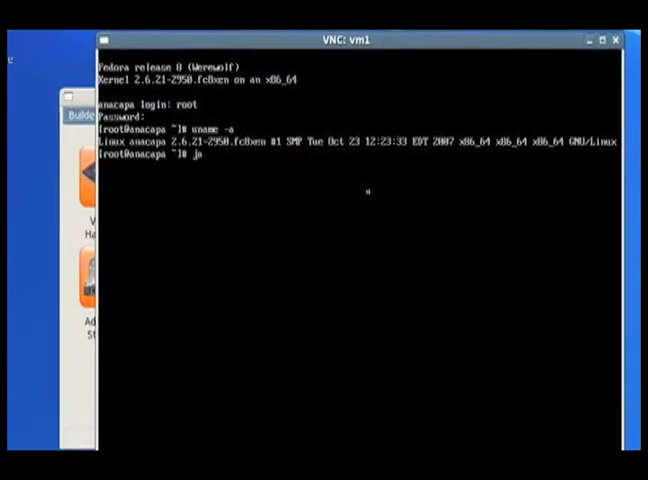
type("va -versio")
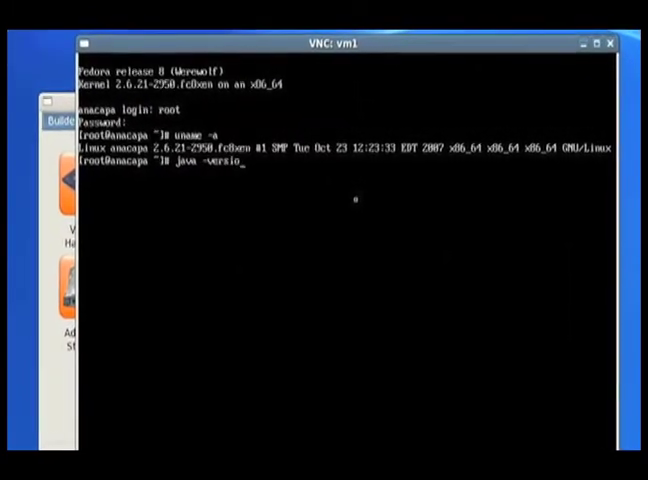
key("Return")
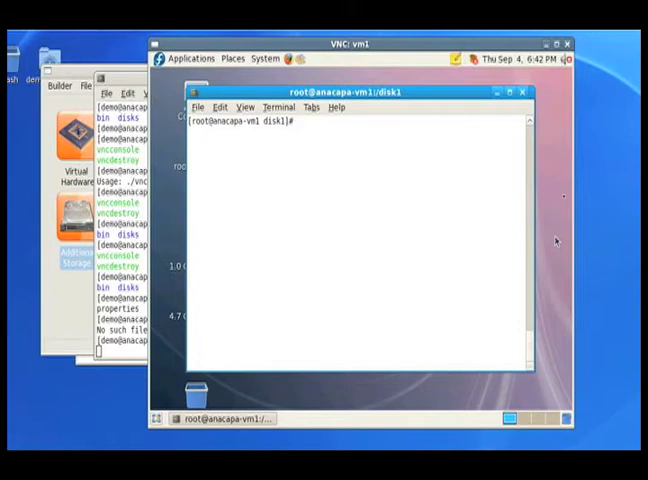
Step: Launch JMolEditor.jar, hit the Java 3D UnsatisfiedLinkError, and install the missing package with rpm -ivh
type("java -jar")
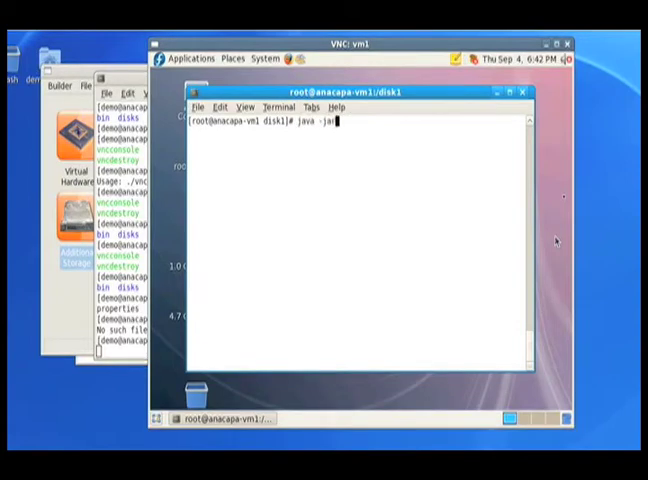
key("Return")
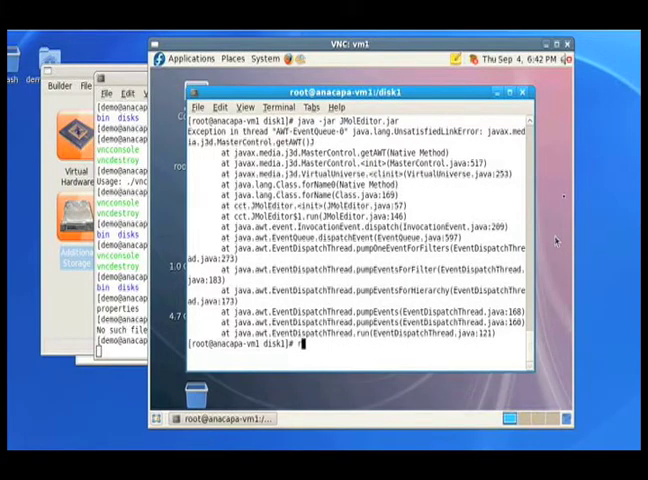
type("rpm -ivh")
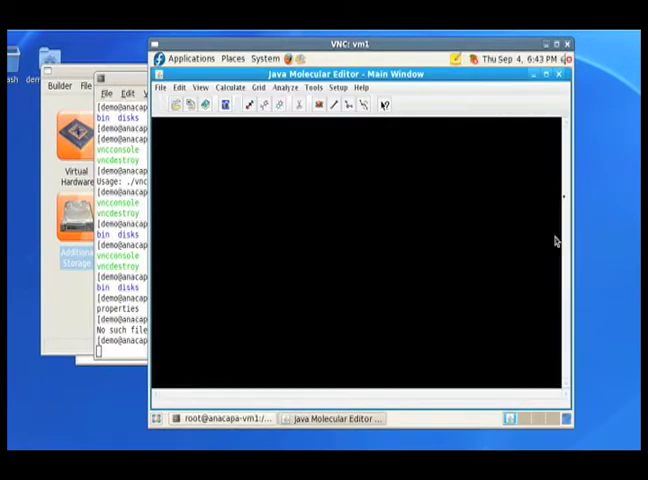
mouse_move(556, 241)
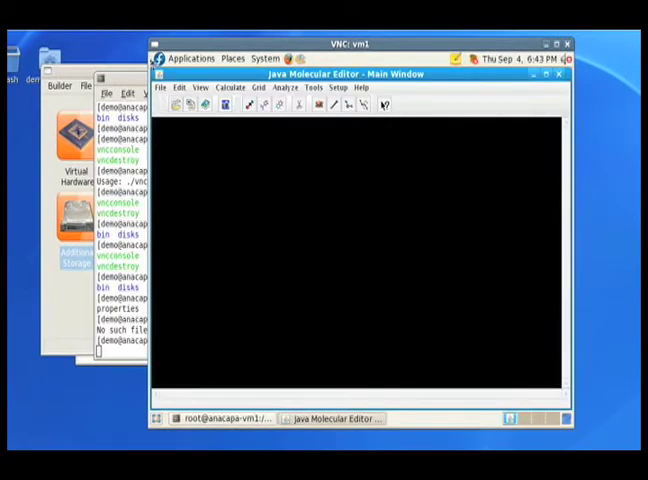
left_click(163, 87)
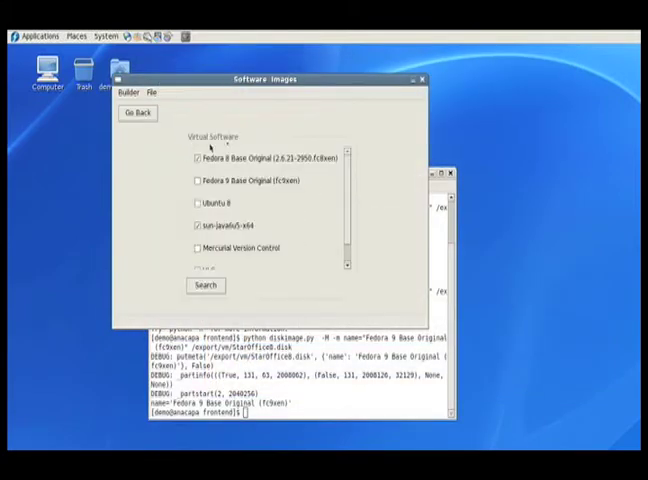
Step: Swap Fedora 8 Base Original for Fedora 9 Base Original (fc9xen) and go back to the overview
left_click(198, 158)
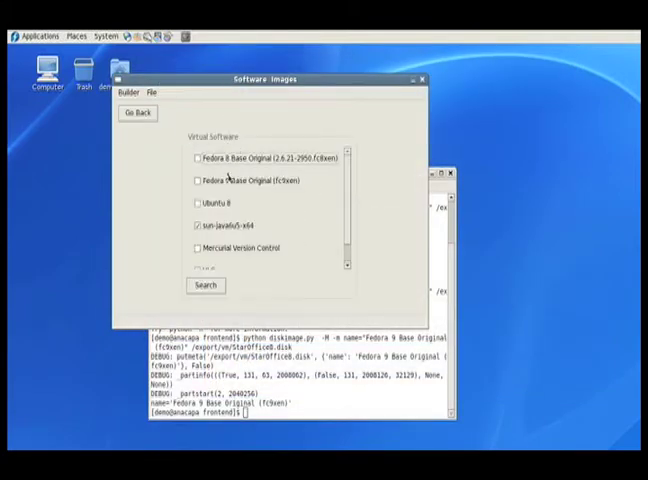
left_click(198, 181)
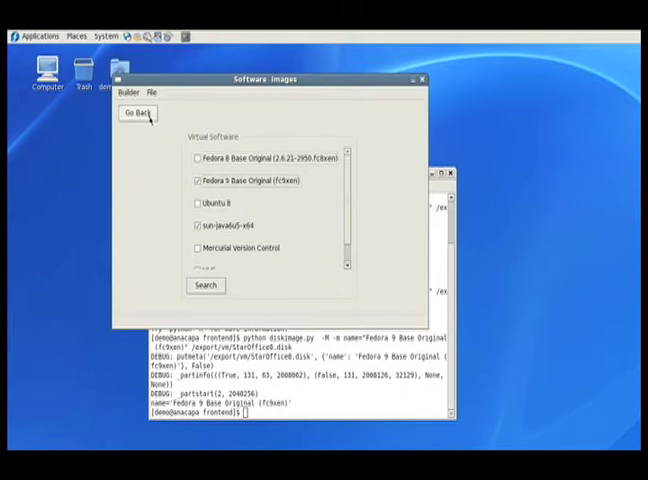
left_click(133, 112)
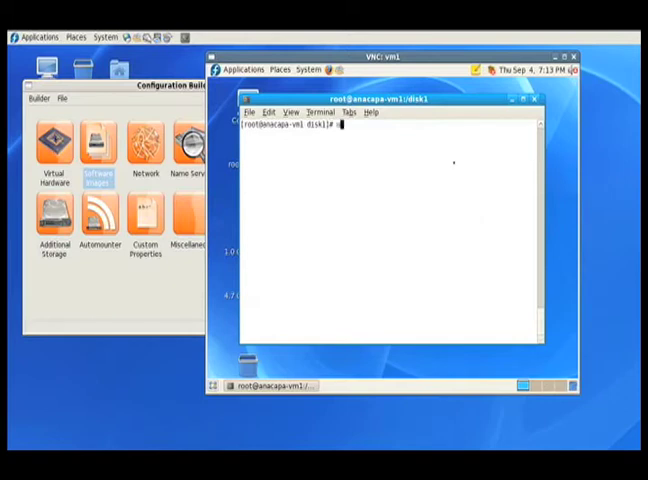
Step: Run uname -a to see kernel 2.6.25.11-97.fc9xen, then relaunch JMolEditor.jar
type("uname -a")
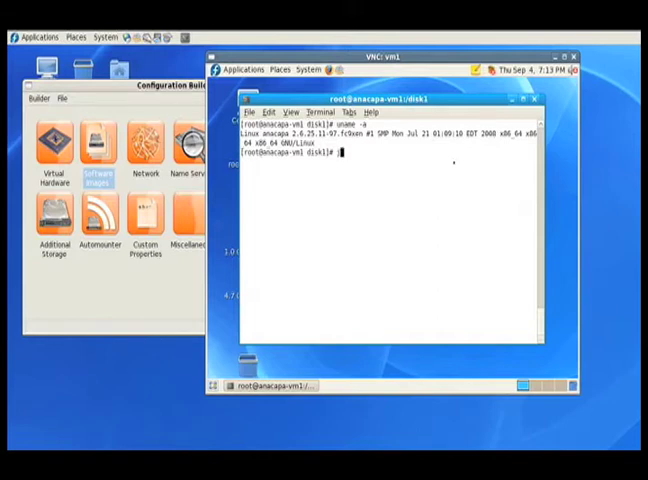
type("java -jar JMolEditor.jar")
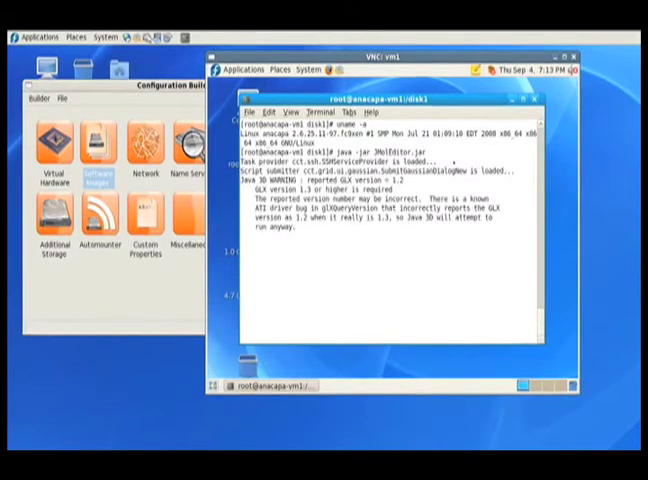
Step: Open the .pdb molecule file from disk1 via File > Open Molecule File
left_click(220, 95)
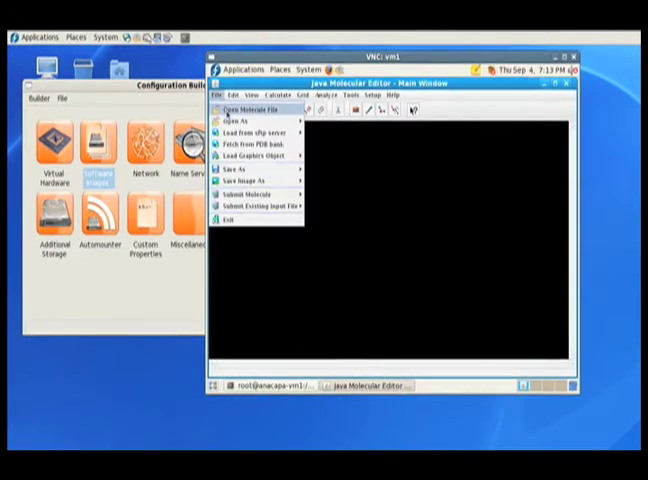
left_click(243, 107)
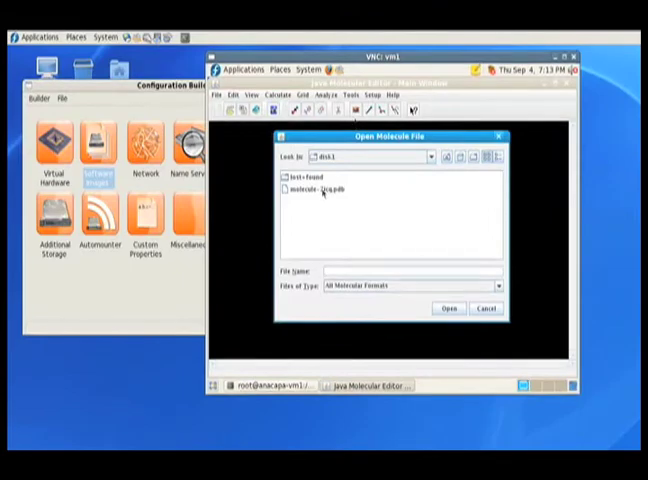
left_click(448, 308)
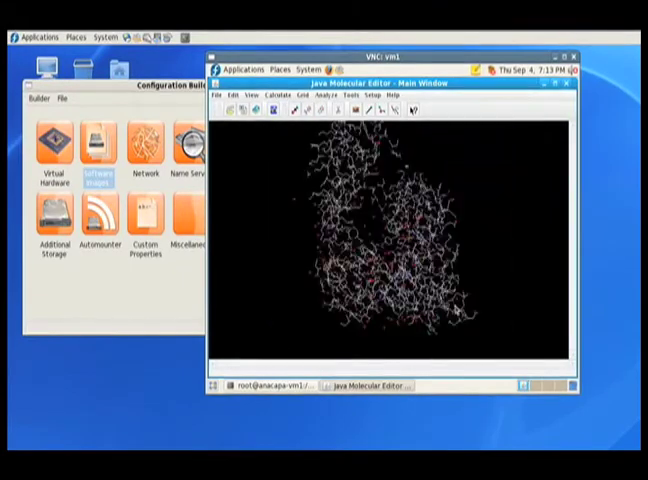